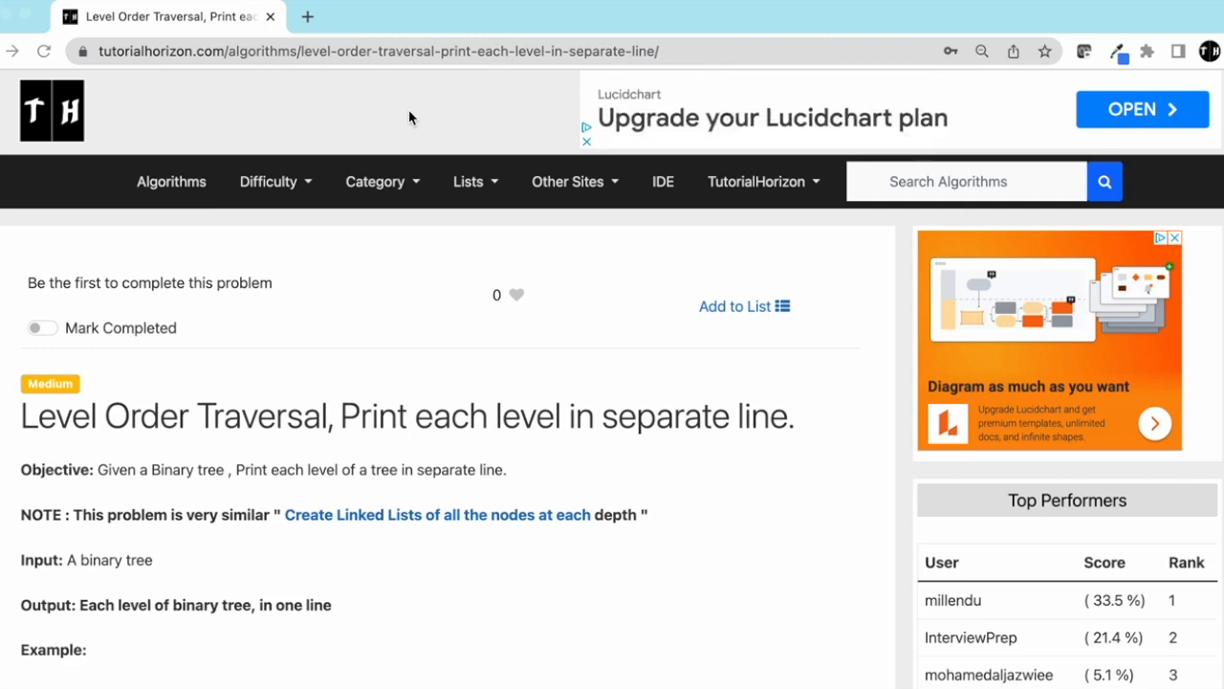
Step: Scroll past the objective to the example binary tree diagram and its level-by-level output
{"action": "scroll", "scroll_direction": "down", "scroll_amount": 3}
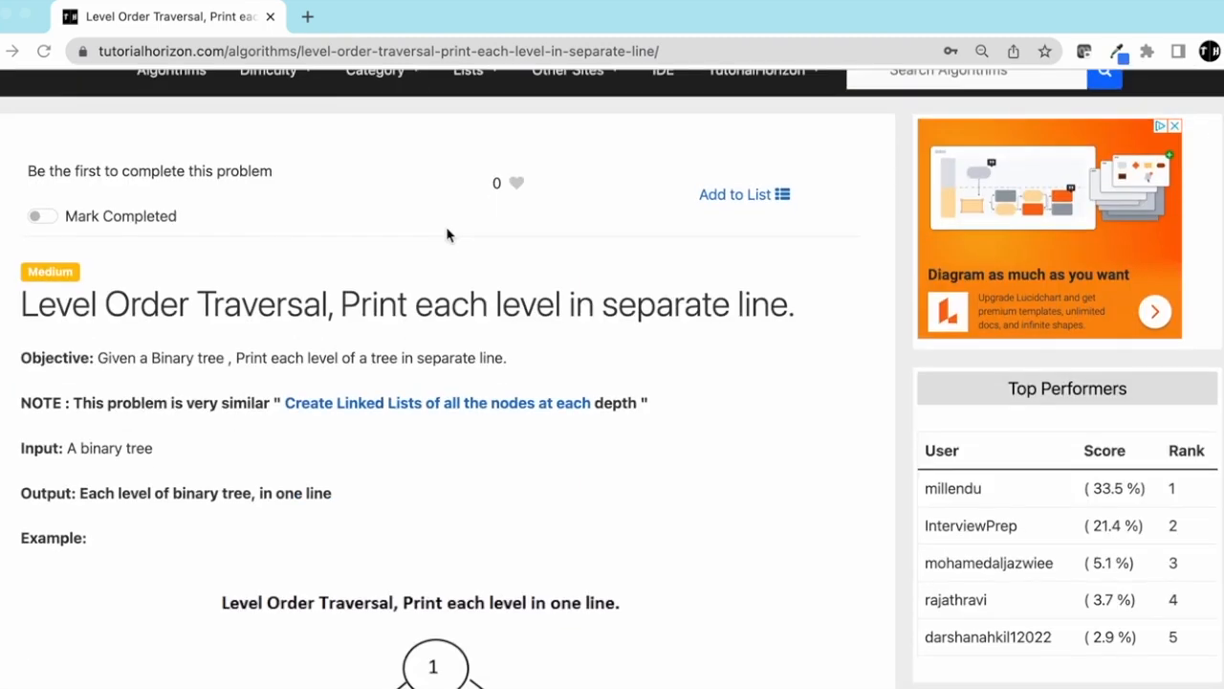
{"action": "scroll", "scroll_direction": "down", "scroll_amount": 3}
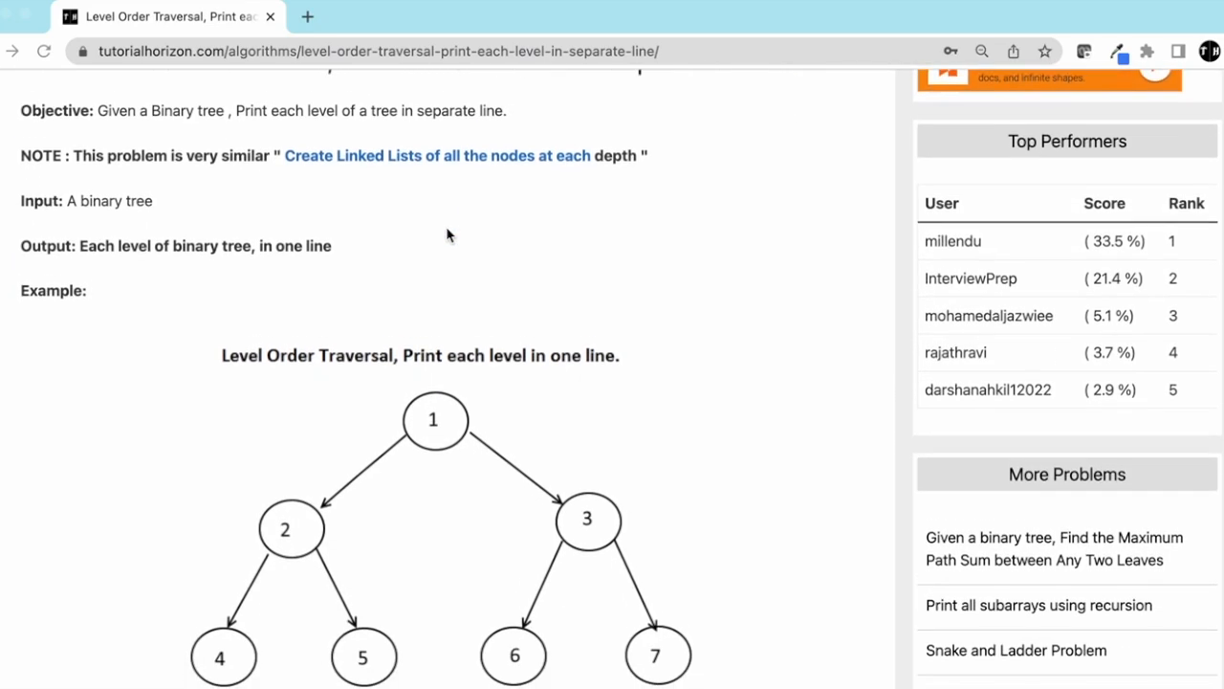
{"action": "scroll", "scroll_direction": "down", "scroll_amount": 3}
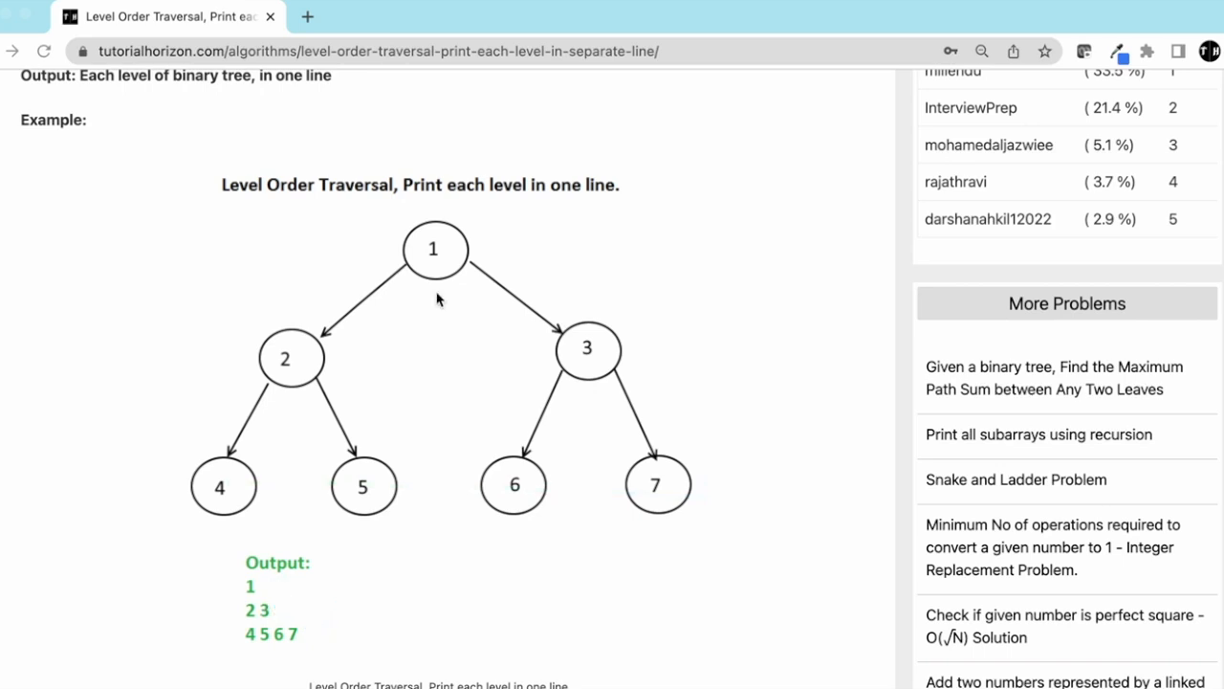
Step: Scroll through the Naive Approach's step 3 on pre-order printing when height matches, on to the queue-based approach
{"action": "scroll", "scroll_direction": "down", "scroll_amount": 3}
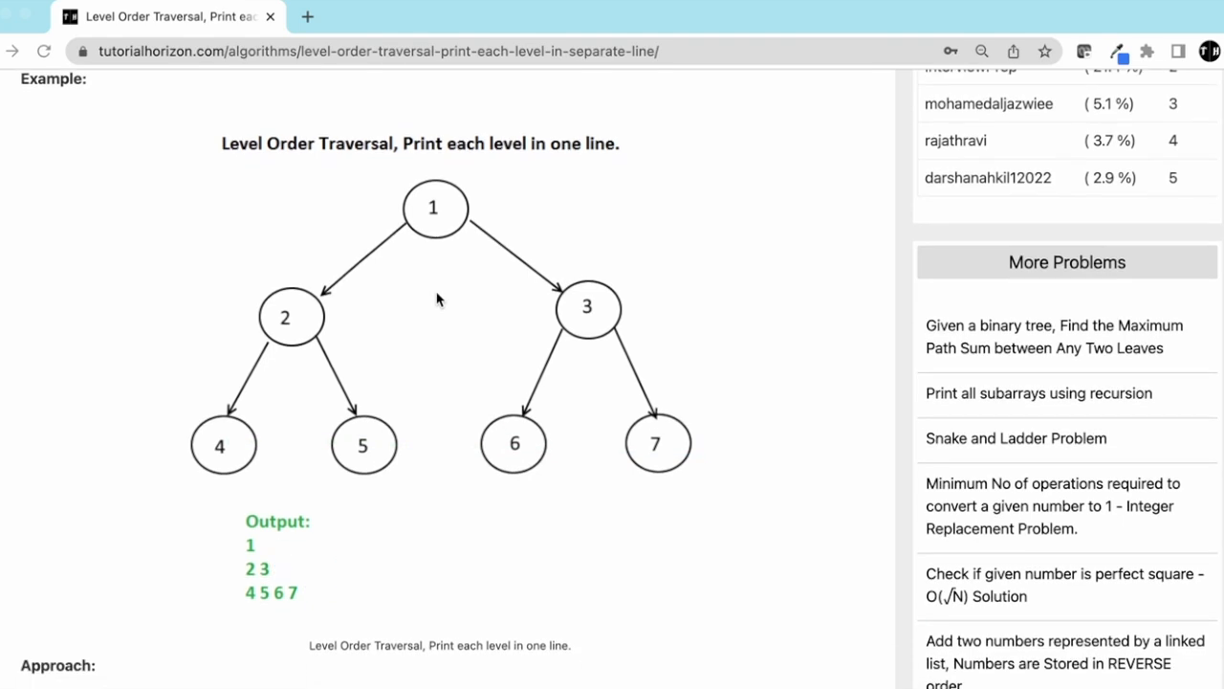
{"action": "scroll", "scroll_direction": "down", "scroll_amount": 3}
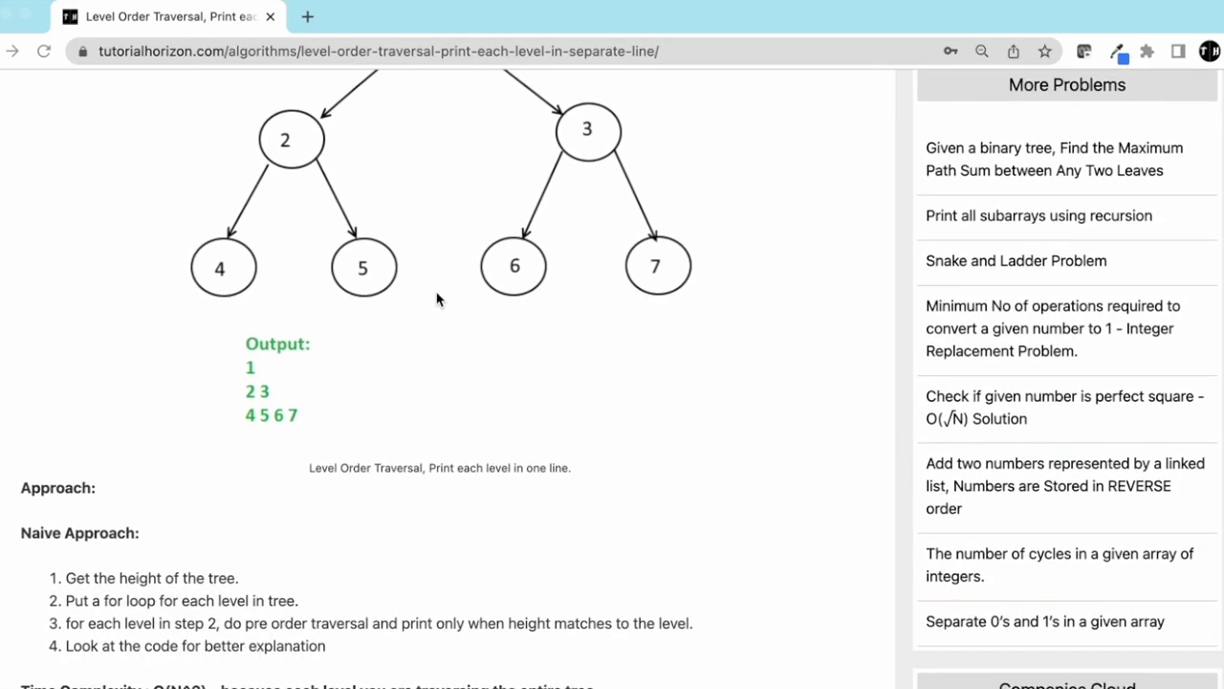
{"action": "scroll", "scroll_direction": "down", "scroll_amount": 3}
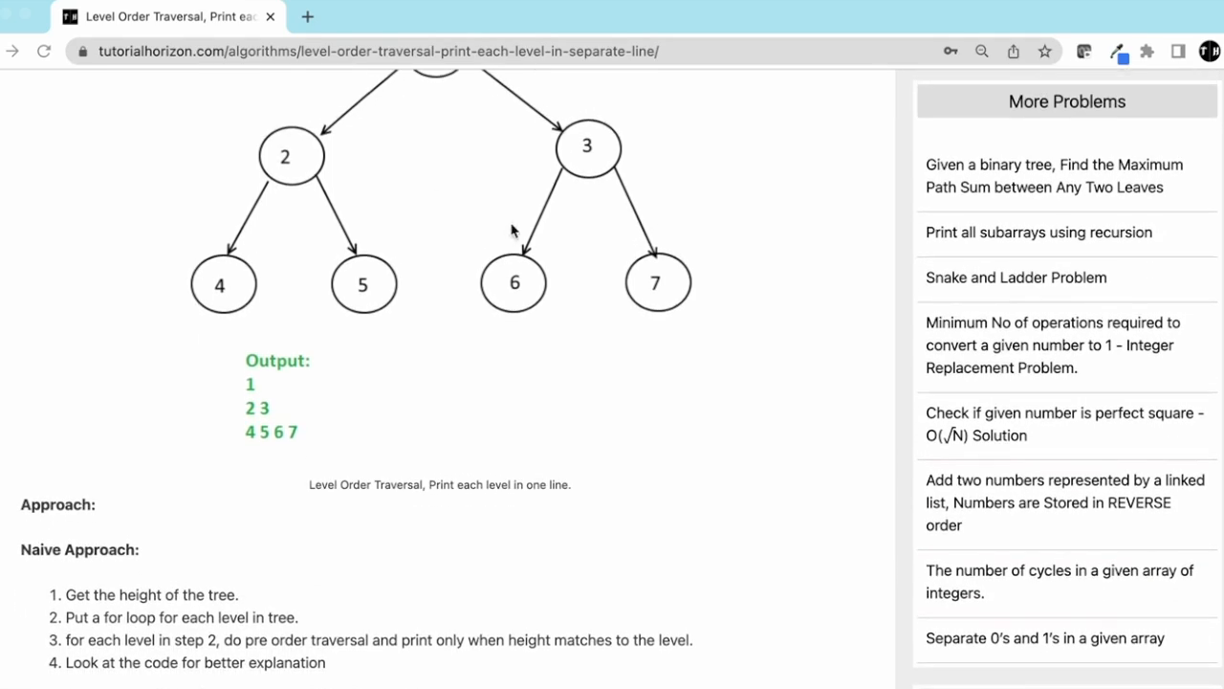
{"action": "scroll", "scroll_direction": "down", "scroll_amount": 3}
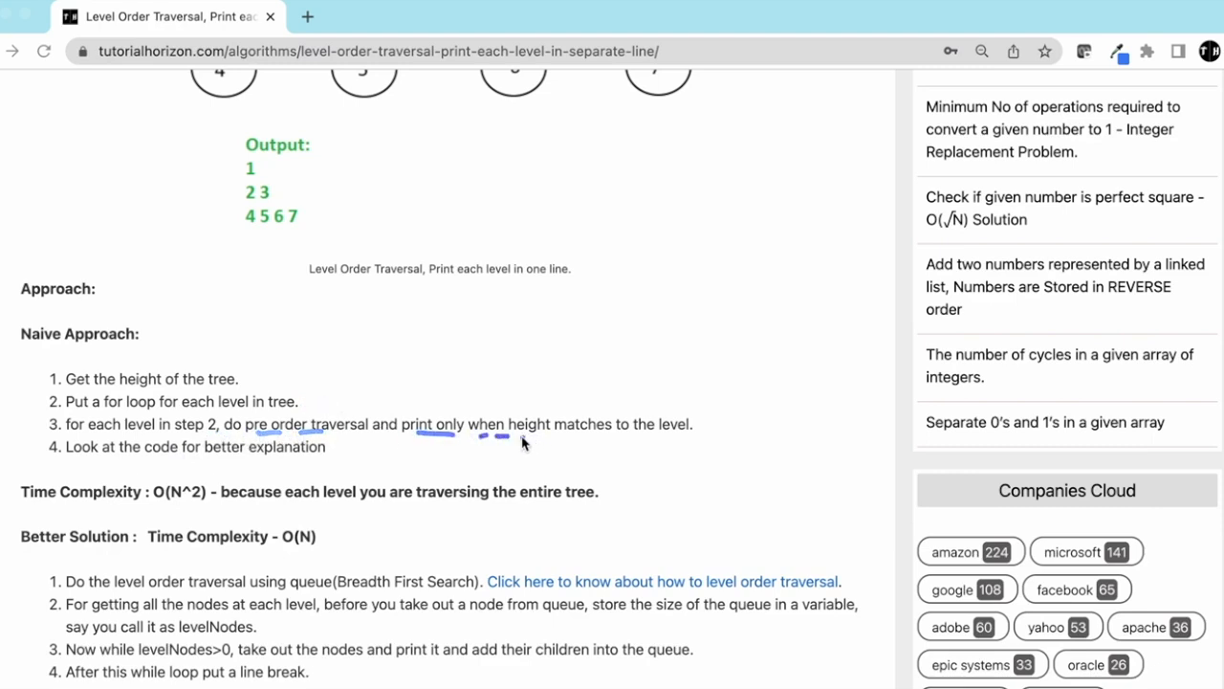
{"action": "scroll", "scroll_direction": "down", "scroll_amount": 3}
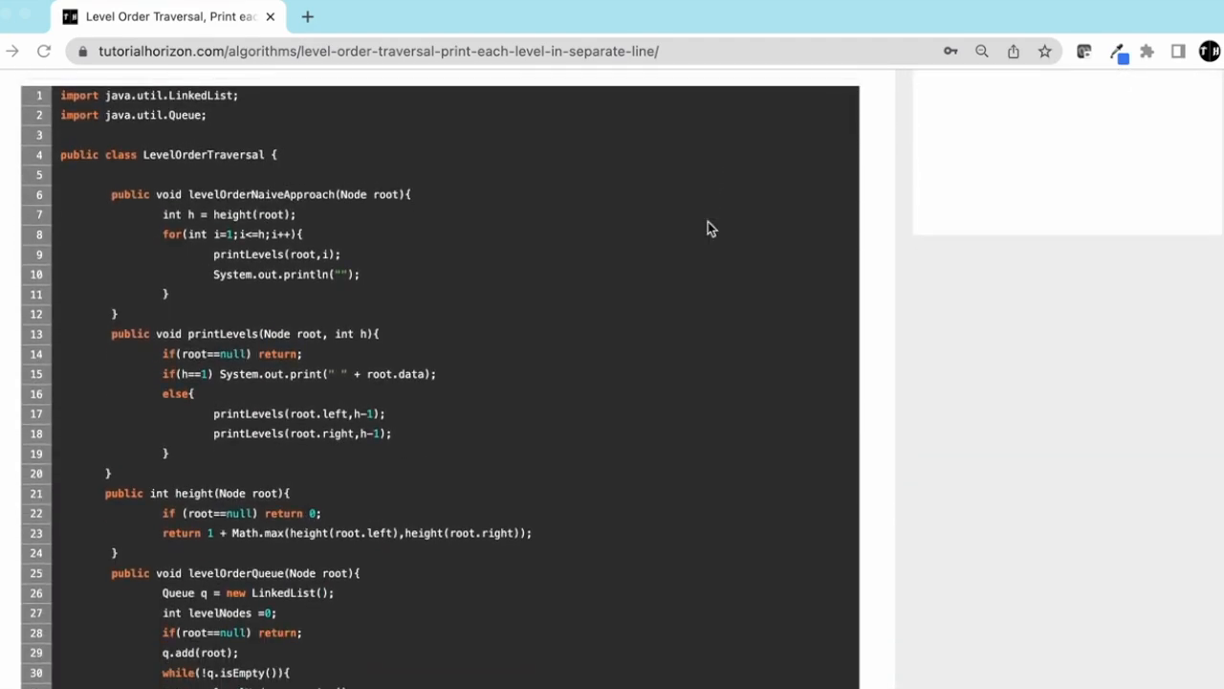
Step: Scroll down to the Java LevelOrderTraversal code block with its queue-based method
{"action": "scroll", "scroll_direction": "down", "scroll_amount": 3}
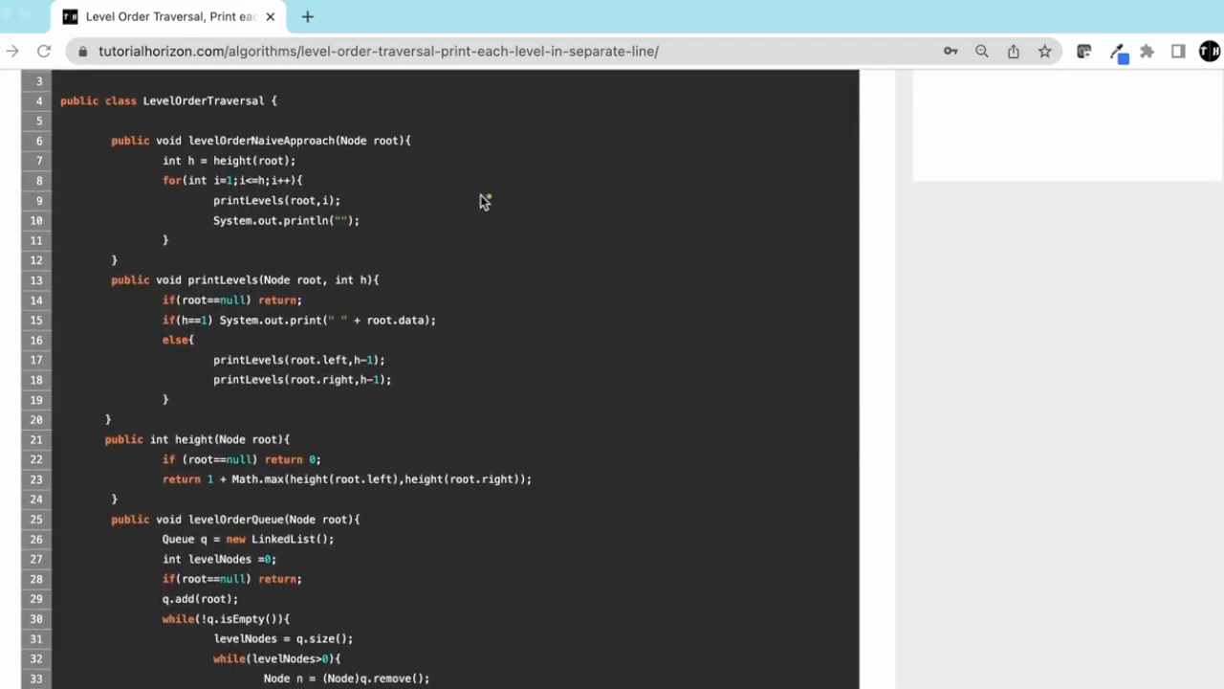
{"action": "mouse_move", "coordinate": [402, 320]}
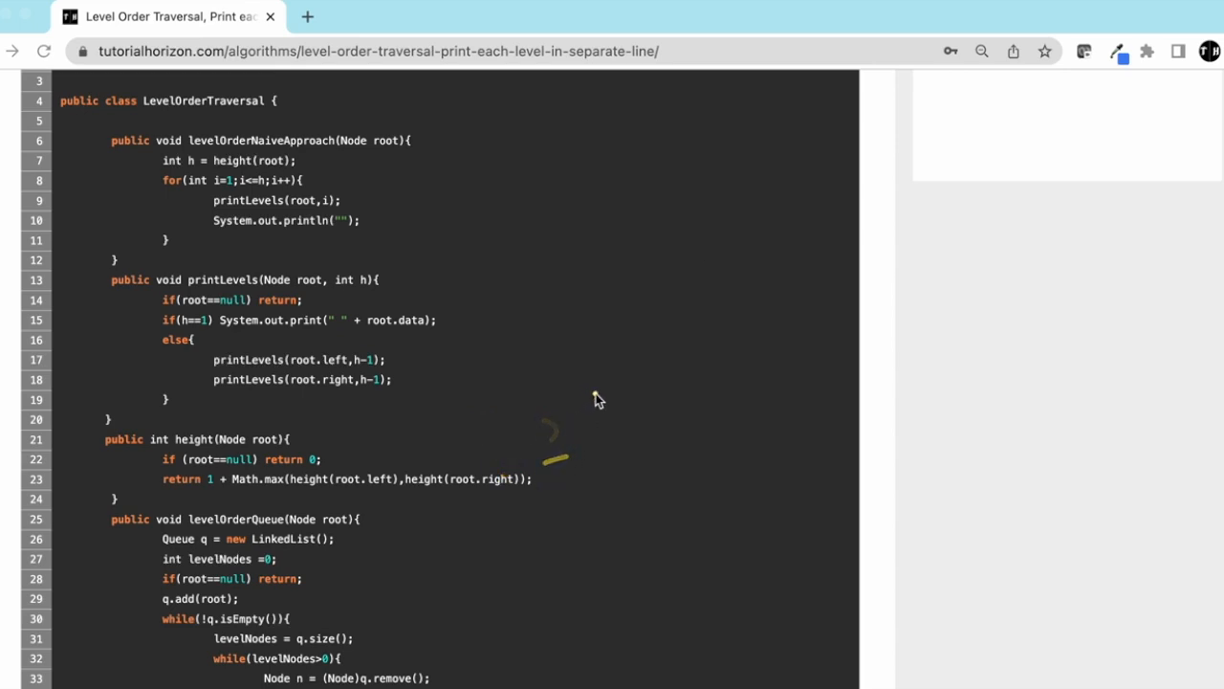
{"action": "mouse_move", "coordinate": [639, 291]}
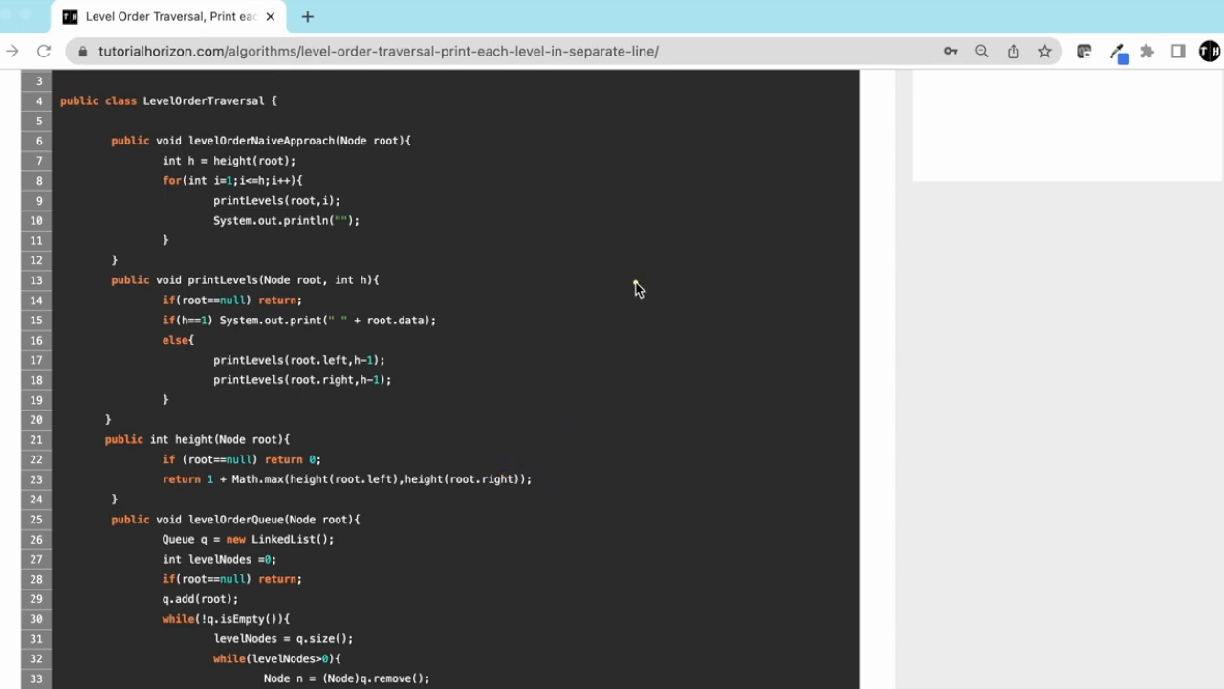
{"action": "mouse_move", "coordinate": [545, 409]}
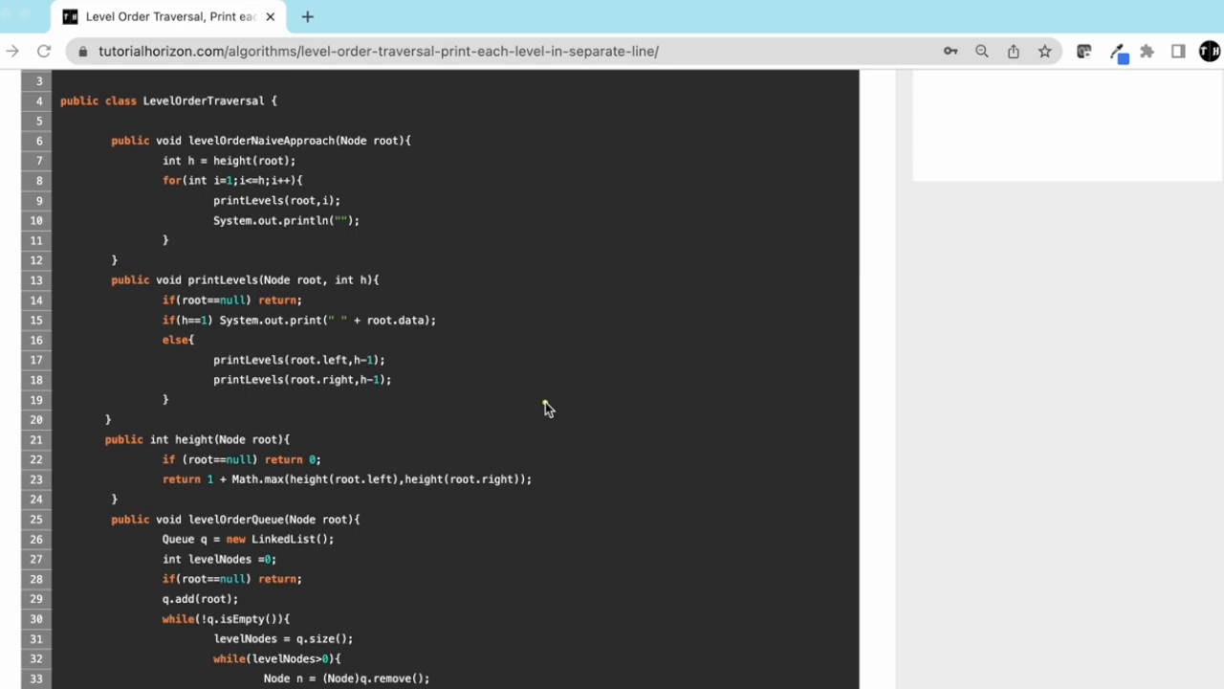
{"action": "mouse_move", "coordinate": [386, 401]}
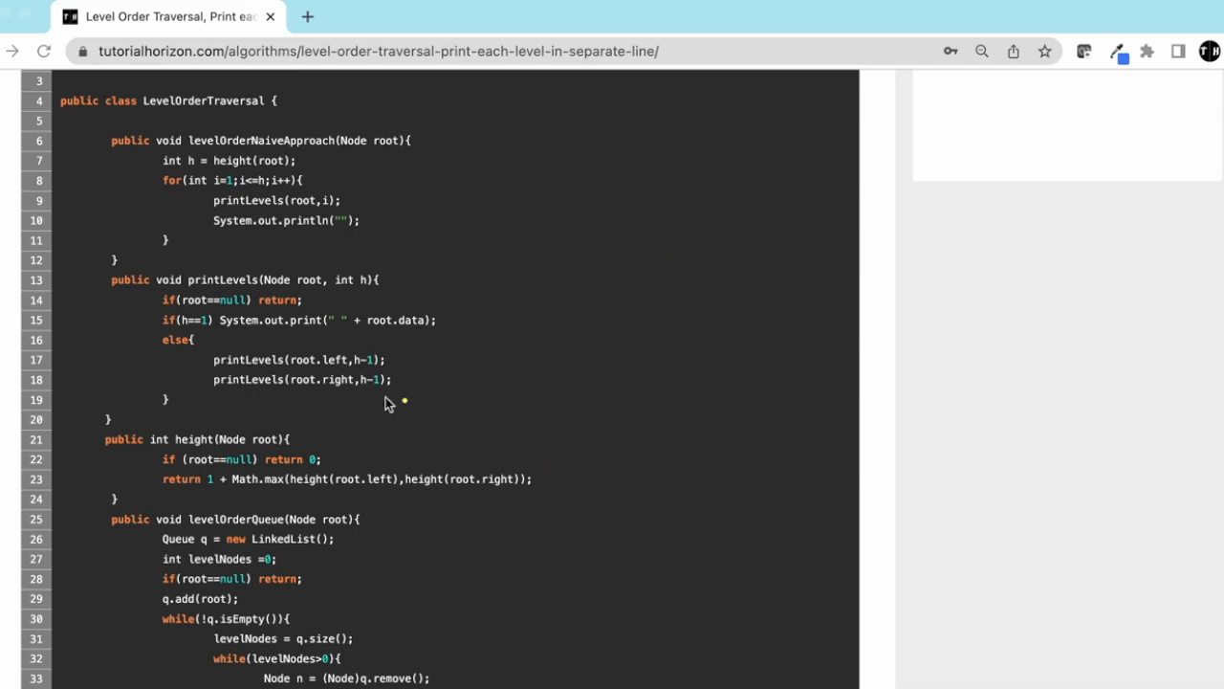
{"action": "mouse_move", "coordinate": [307, 163]}
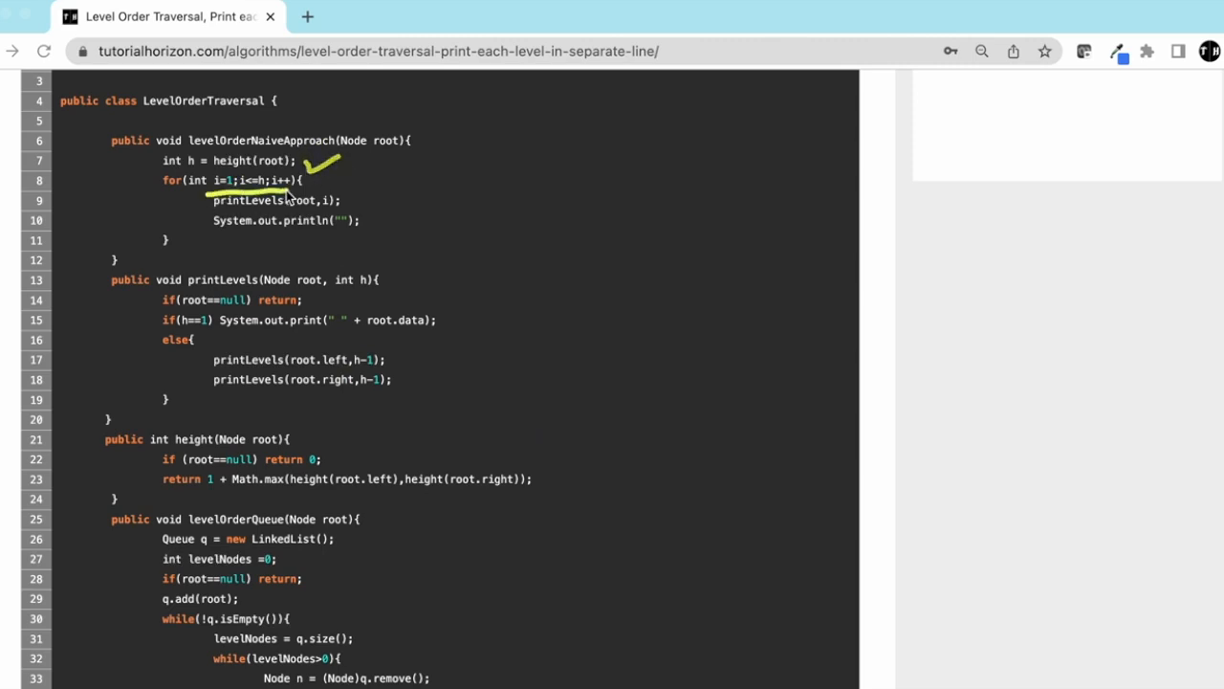
Step: Tick the height call, mark the loop running 1 to h, and mark the printLevels body as O(n²)
{"action": "left_click_drag", "start_coordinate": [335, 182], "coordinate": [412, 176]}
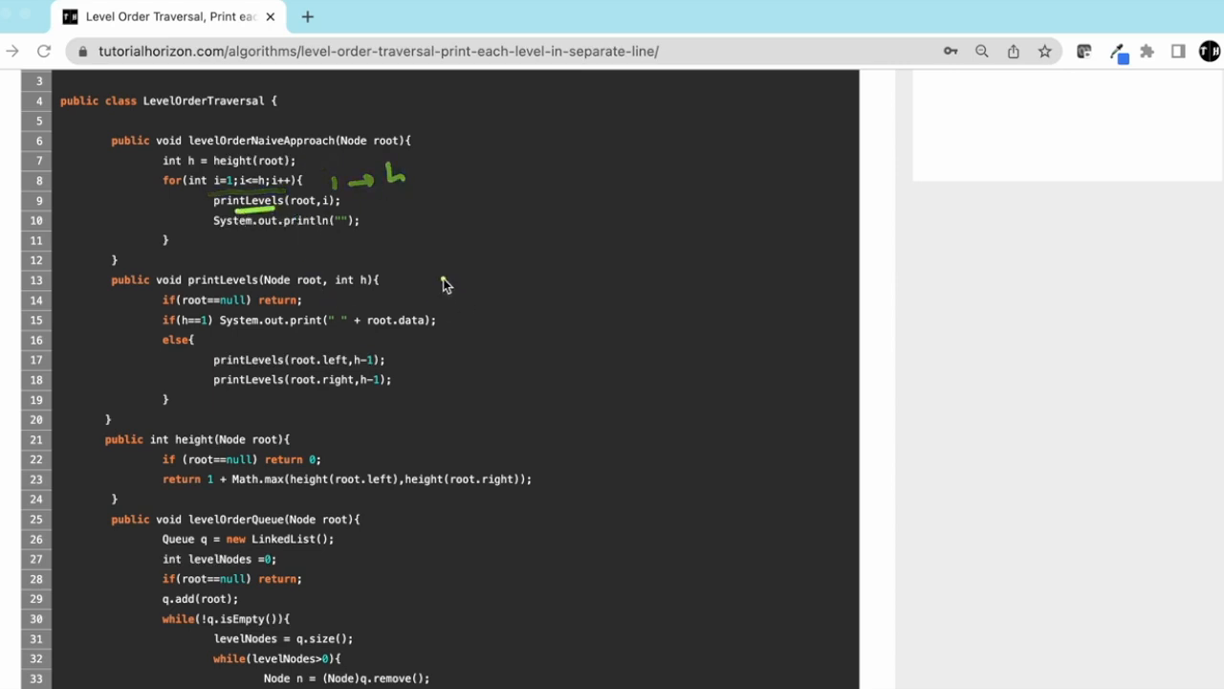
{"action": "left_click_drag", "start_coordinate": [450, 272], "coordinate": [468, 367]}
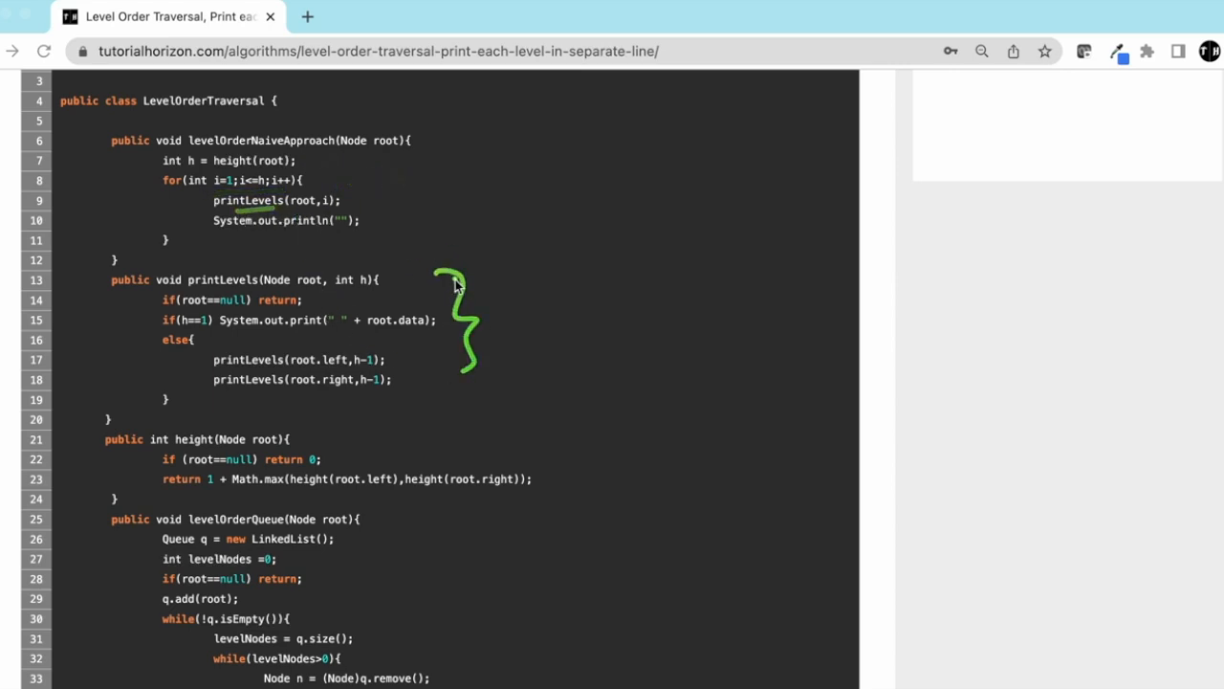
{"action": "left_click_drag", "start_coordinate": [469, 272], "coordinate": [546, 267]}
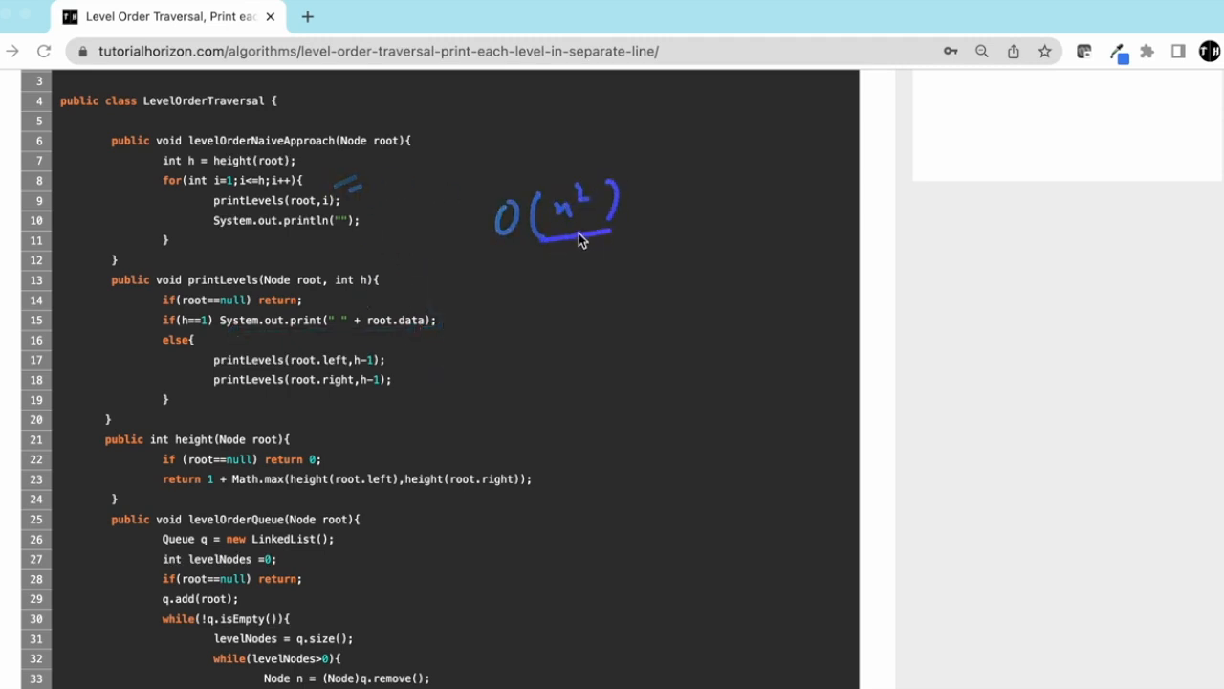
Step: Scroll back up to the Approach section's complexity notes, O(N²) naive versus O(N) queue-based
{"action": "scroll", "scroll_direction": "up", "scroll_amount": 3}
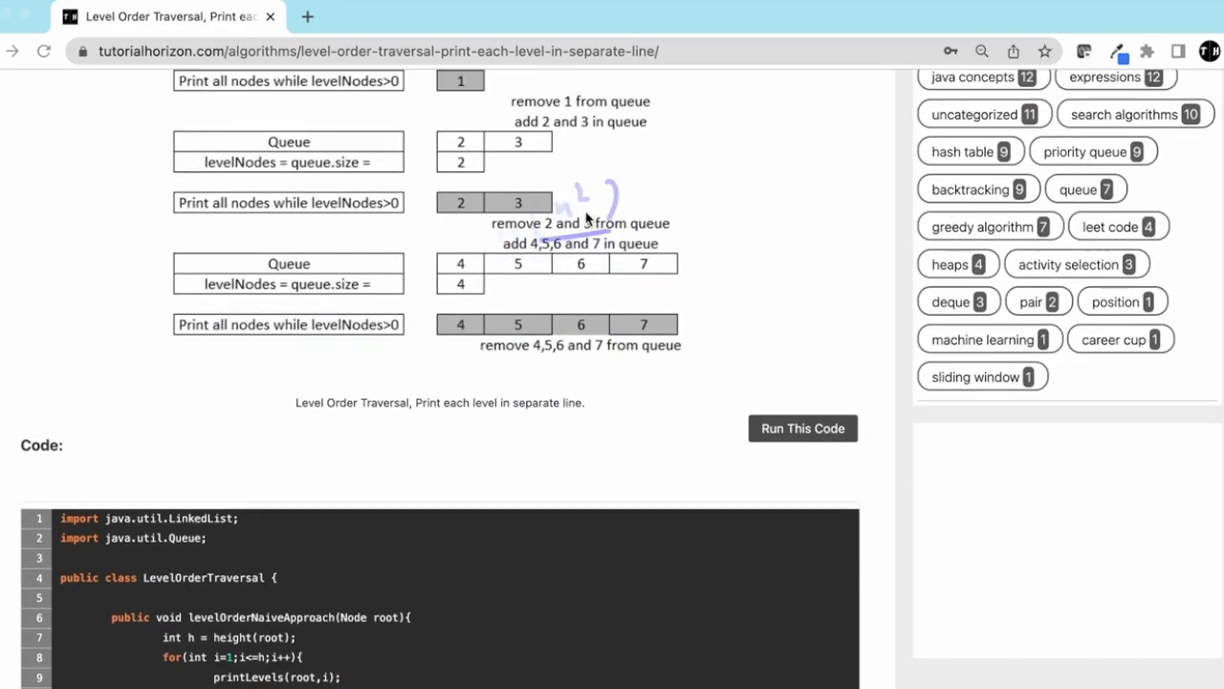
{"action": "scroll", "scroll_direction": "up", "scroll_amount": 3}
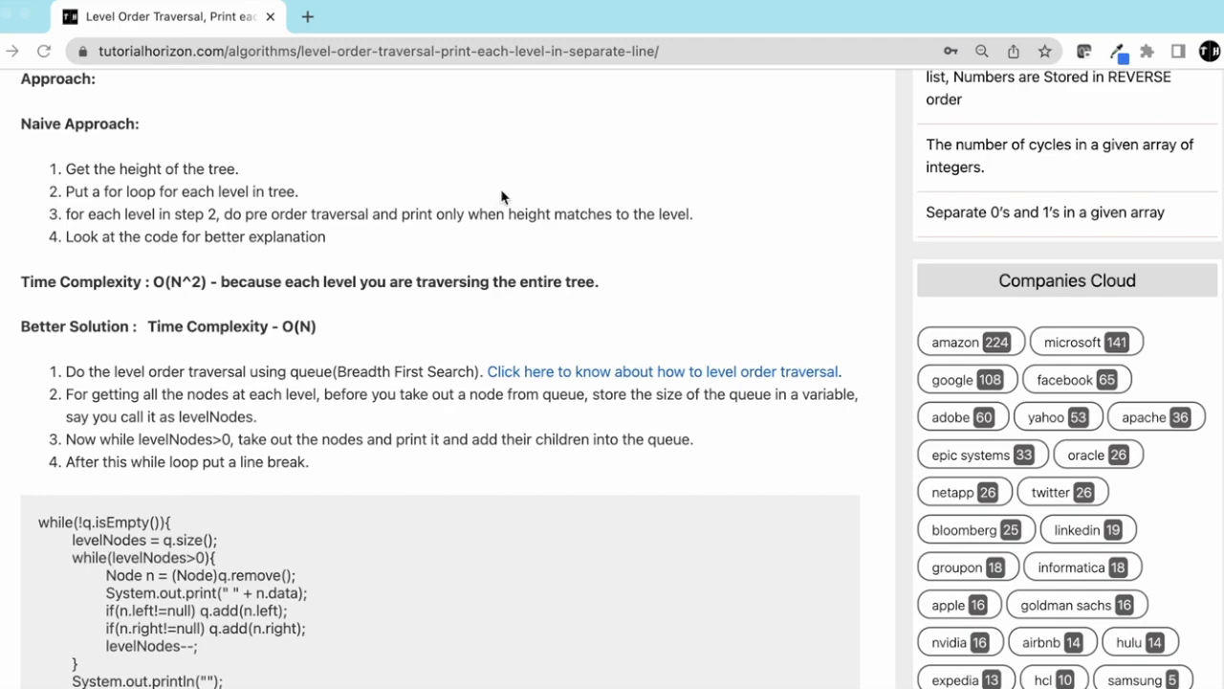
{"action": "mouse_move", "coordinate": [524, 184]}
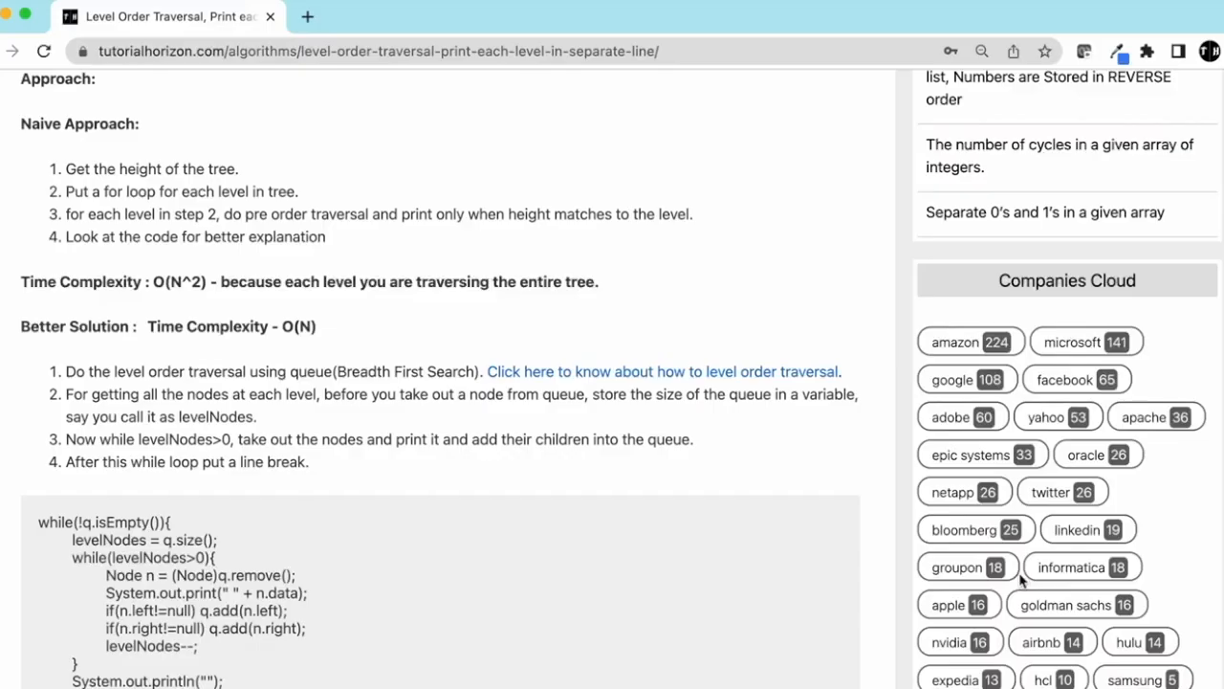
Step: Underline 'take out a node', 'levelNodes>0' and 'add their children into the queue' in steps 2-3, then reach the queue diagram
{"action": "scroll", "scroll_direction": "down", "scroll_amount": 3}
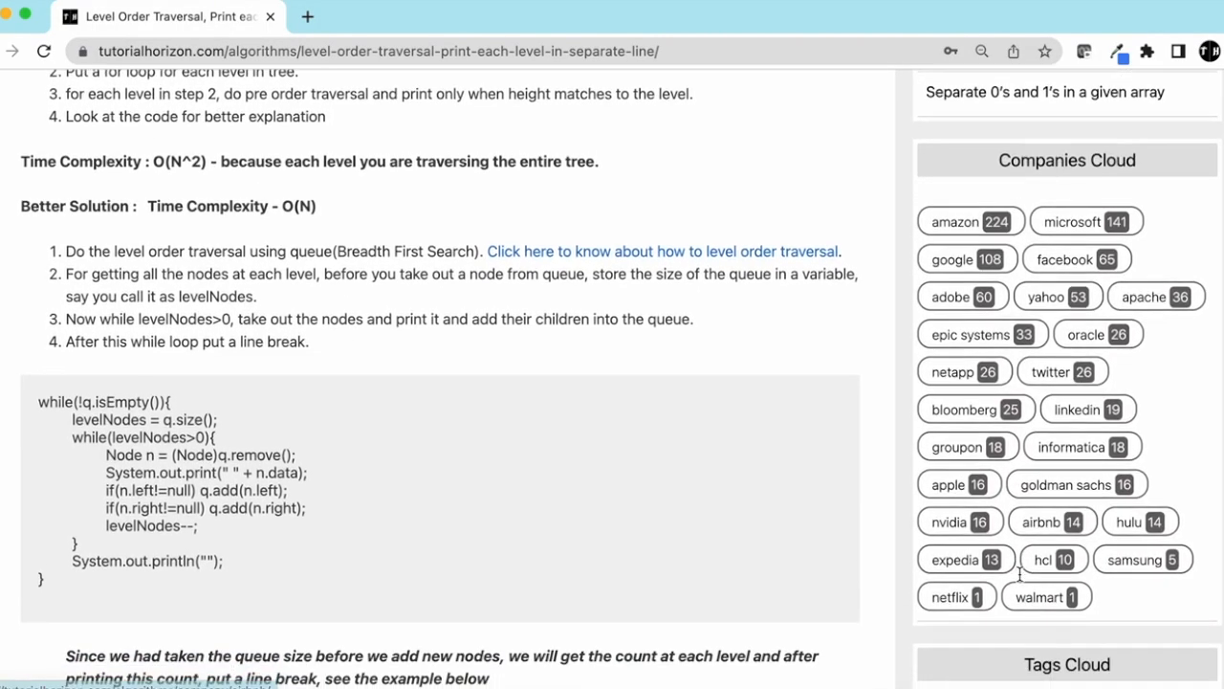
{"action": "scroll", "scroll_direction": "down", "scroll_amount": 3}
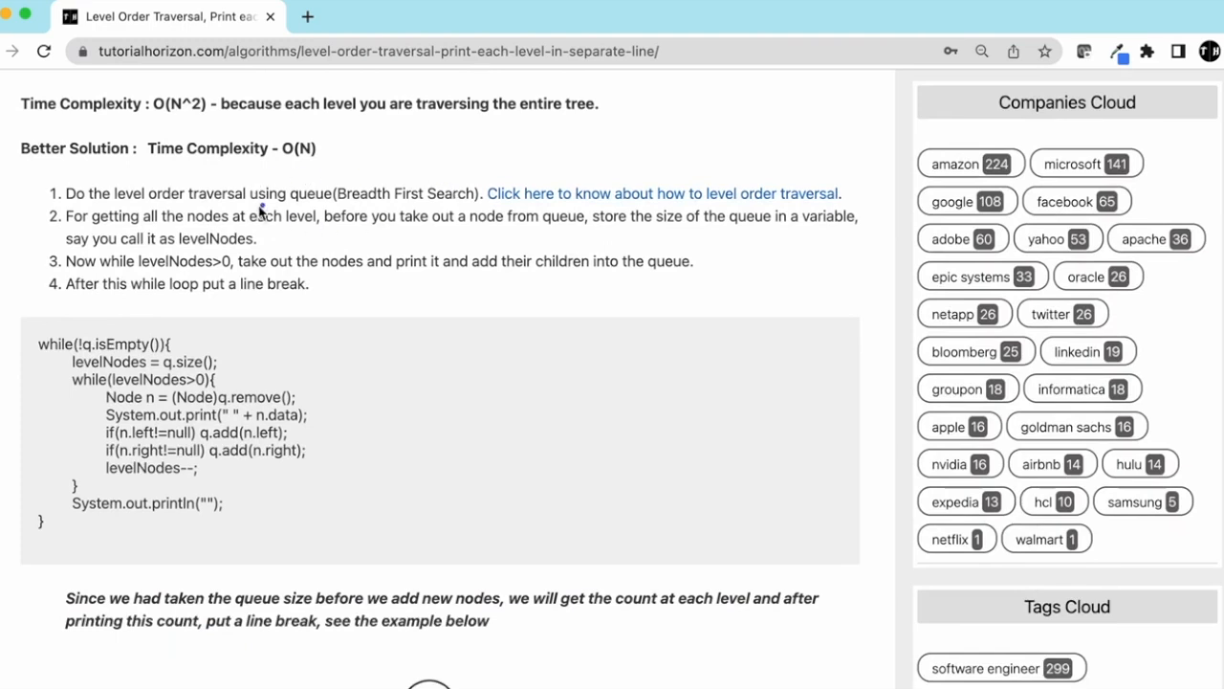
{"action": "mouse_move", "coordinate": [256, 208]}
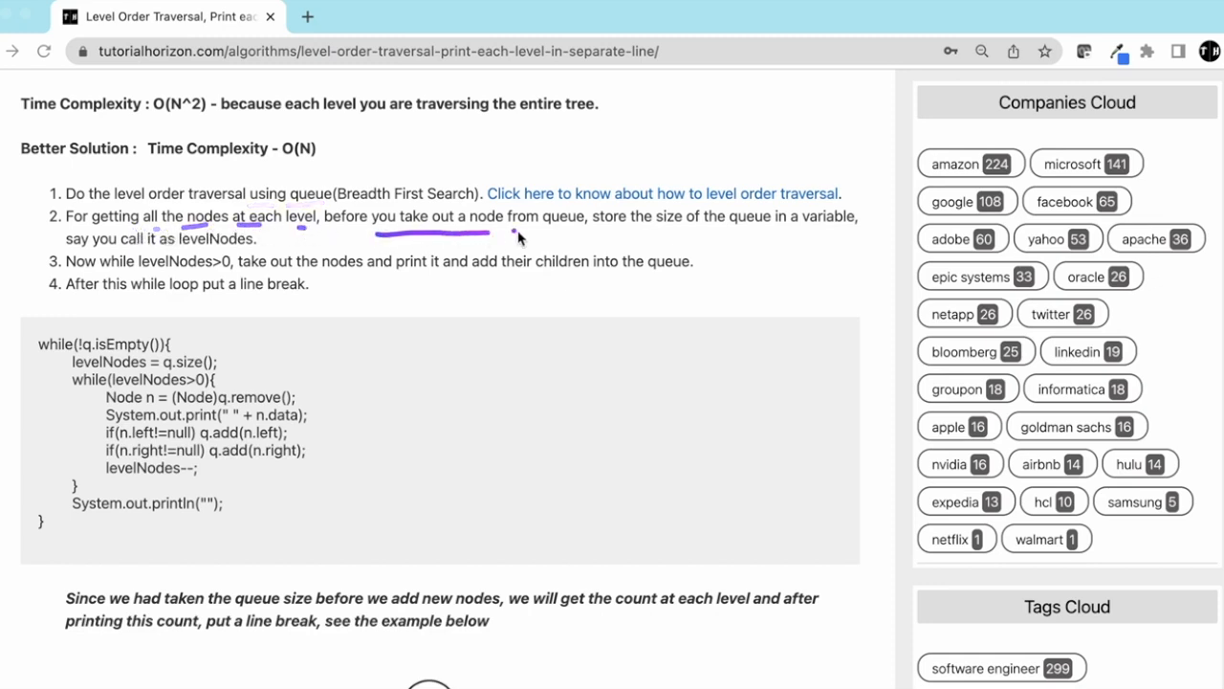
{"action": "left_click_drag", "start_coordinate": [507, 233], "coordinate": [807, 234]}
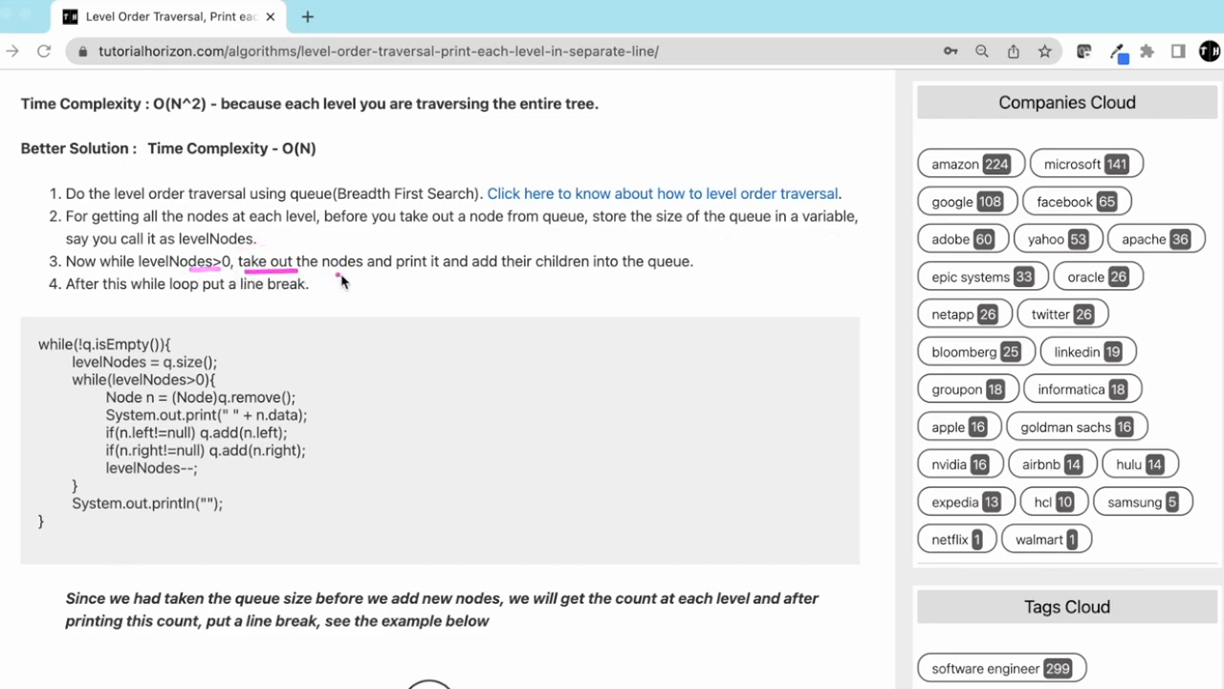
{"action": "left_click_drag", "start_coordinate": [335, 277], "coordinate": [603, 278]}
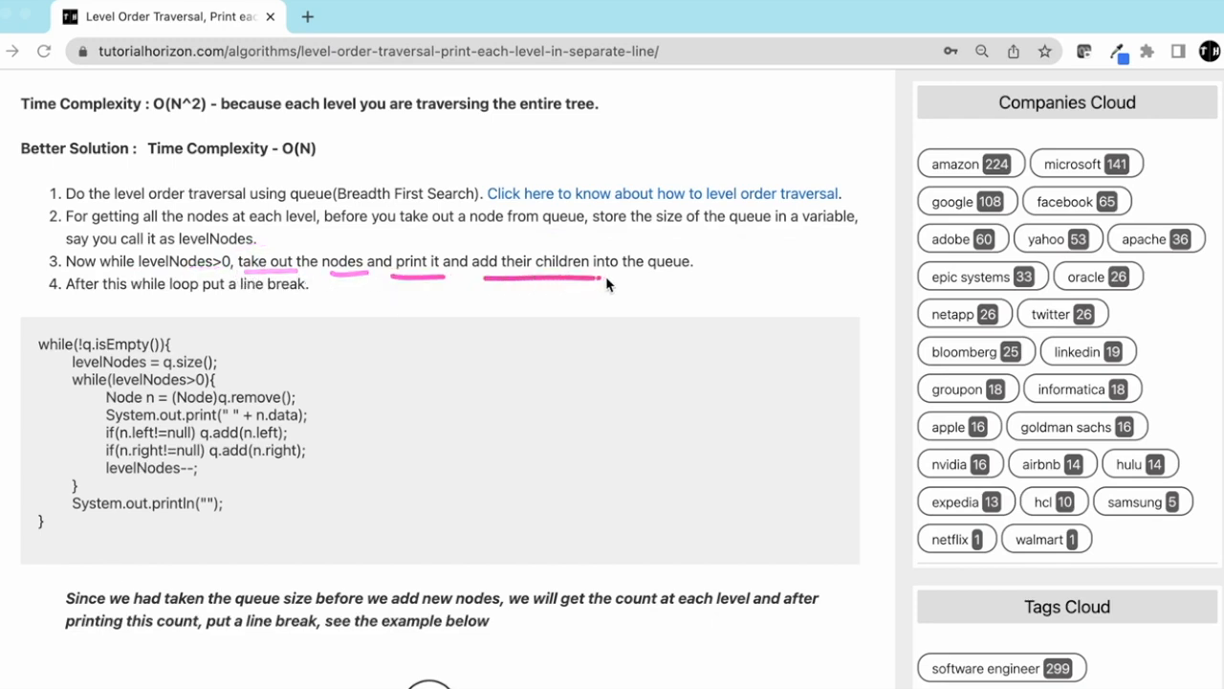
{"action": "left_click_drag", "start_coordinate": [593, 279], "coordinate": [698, 280]}
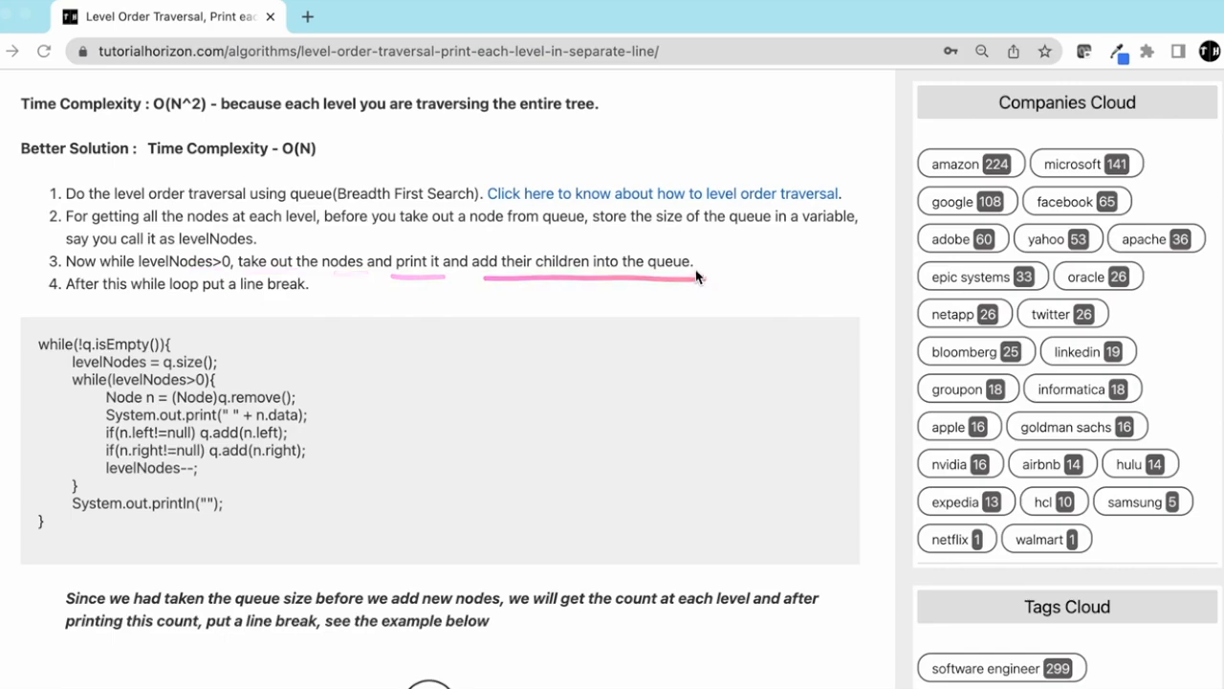
{"action": "scroll", "scroll_direction": "down", "scroll_amount": 3}
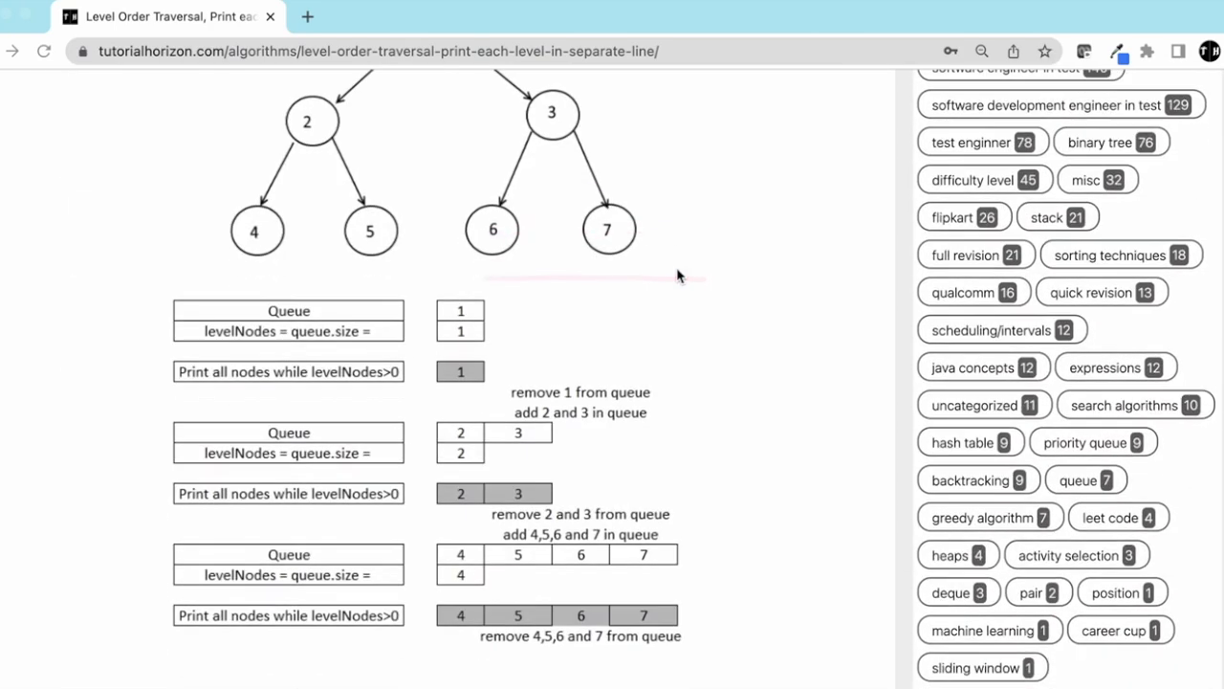
Step: Scroll through the queue walkthrough and the rest of the Java code to the tree setup
{"action": "scroll", "scroll_direction": "down", "scroll_amount": 3}
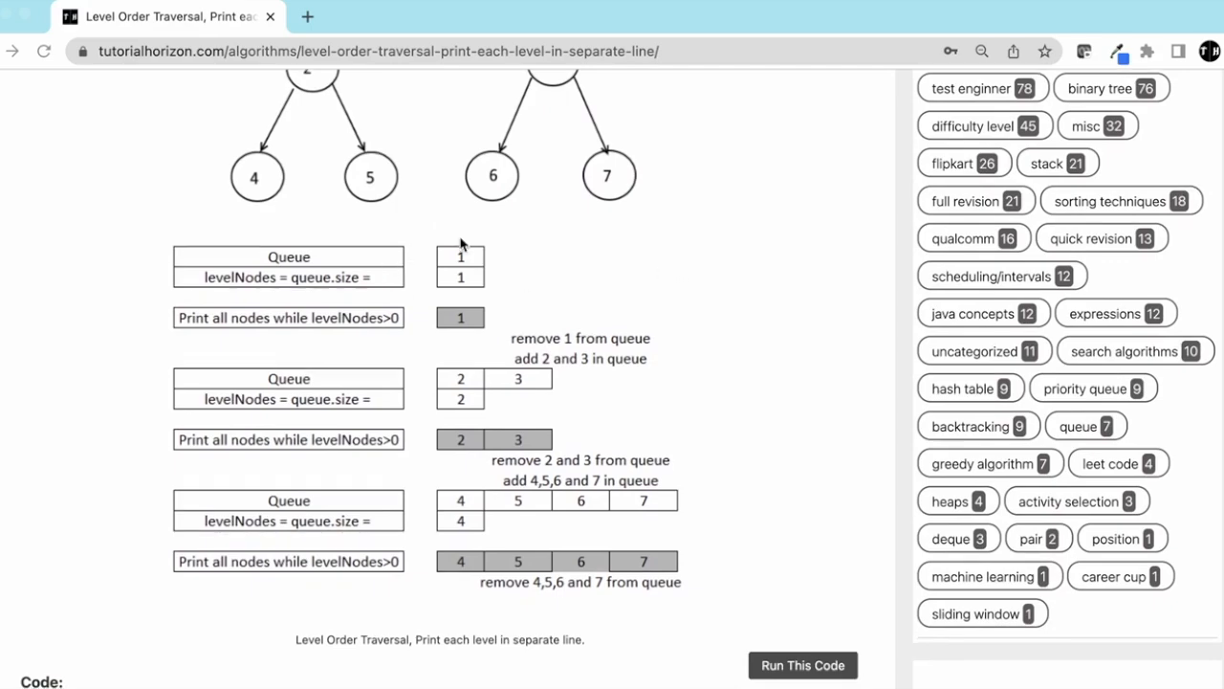
{"action": "scroll", "scroll_direction": "up", "scroll_amount": 3}
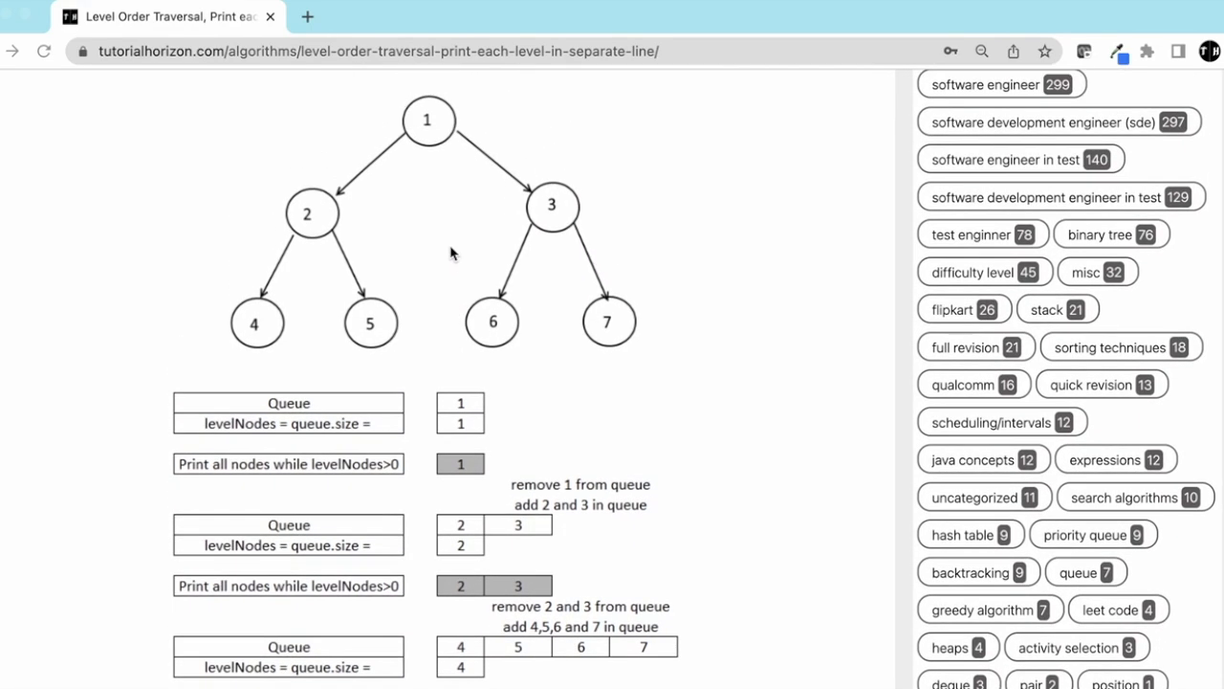
{"action": "scroll", "scroll_direction": "down", "scroll_amount": 3}
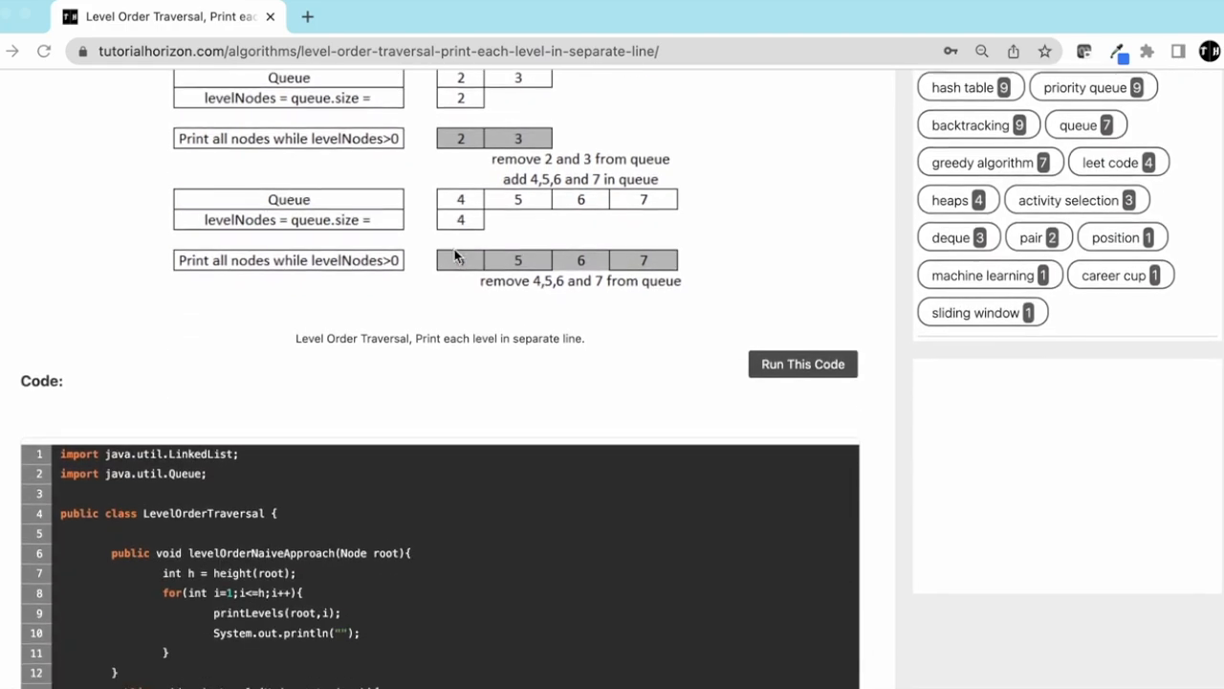
{"action": "scroll", "scroll_direction": "down", "scroll_amount": 3}
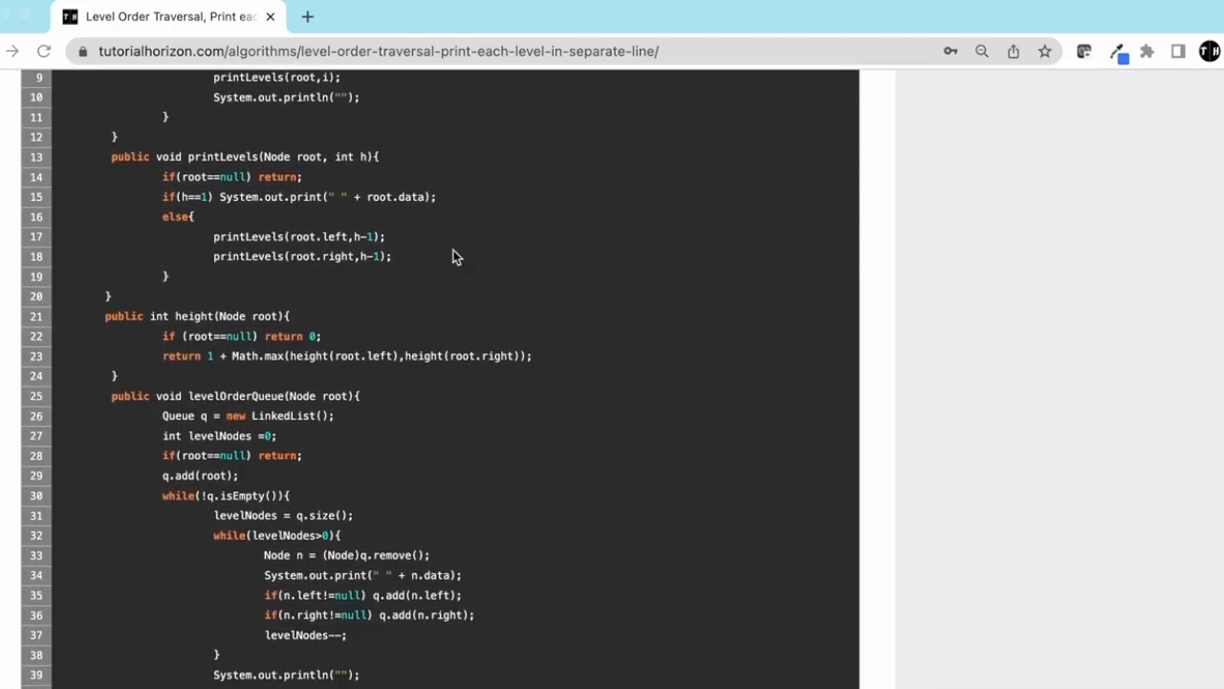
{"action": "scroll", "scroll_direction": "down", "scroll_amount": 3}
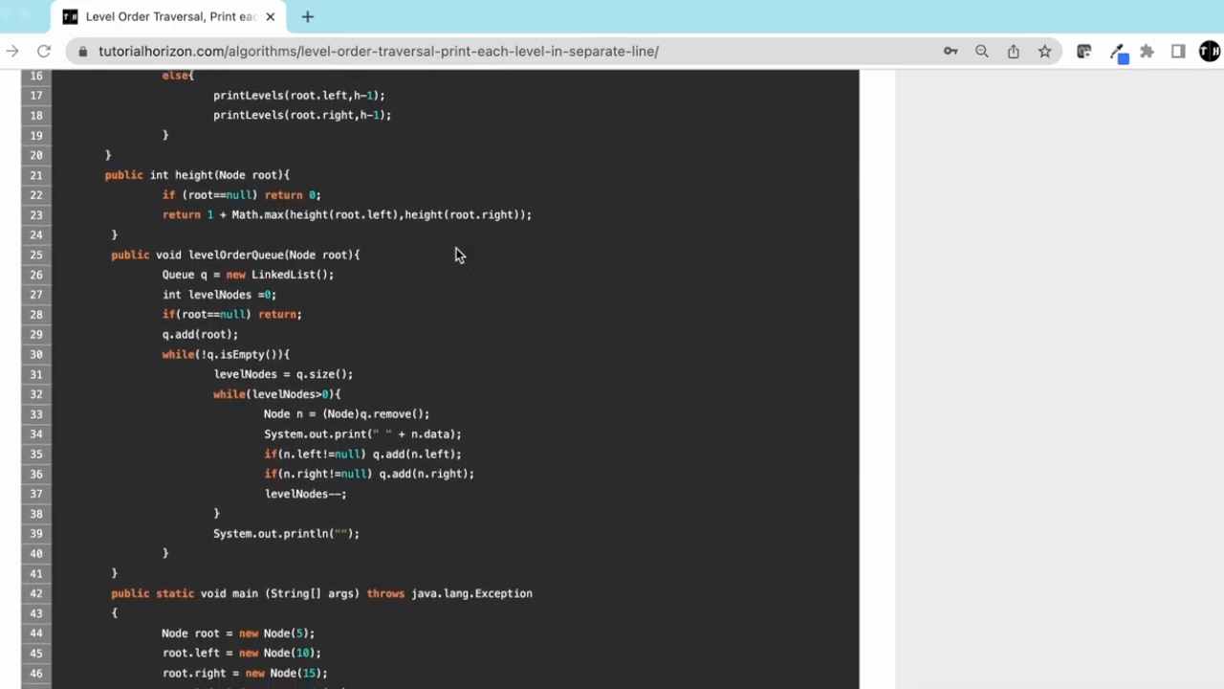
{"action": "scroll", "scroll_direction": "down", "scroll_amount": 3}
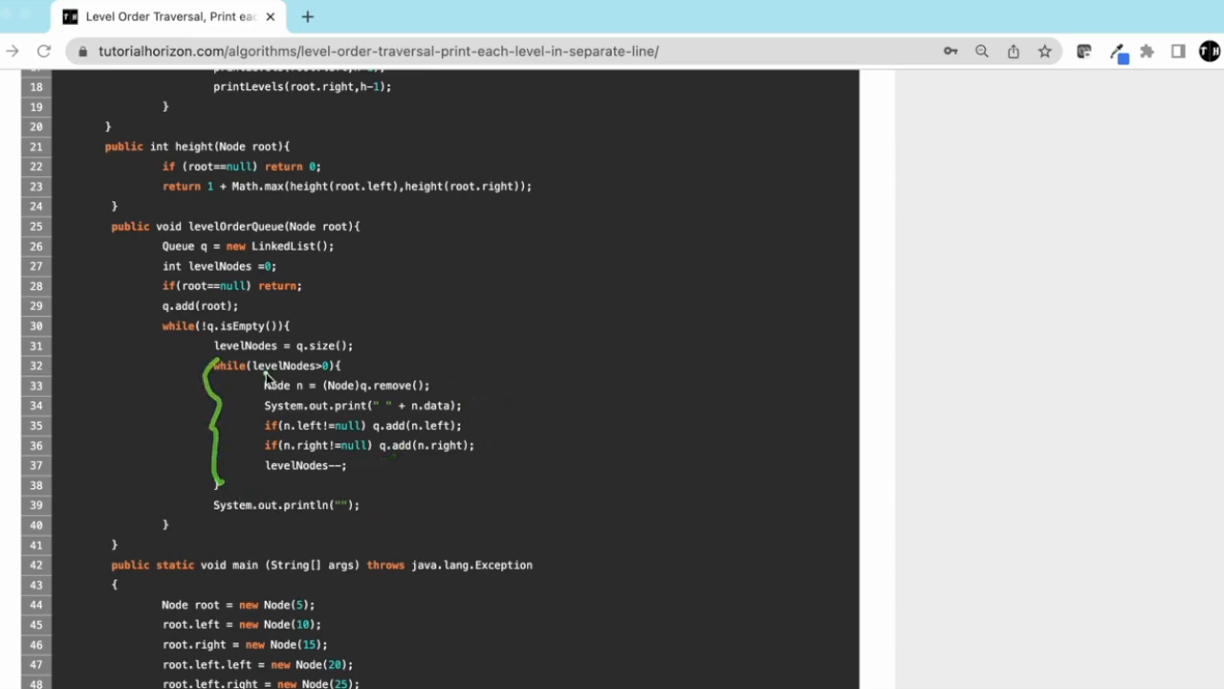
{"action": "scroll", "scroll_direction": "down", "scroll_amount": 3}
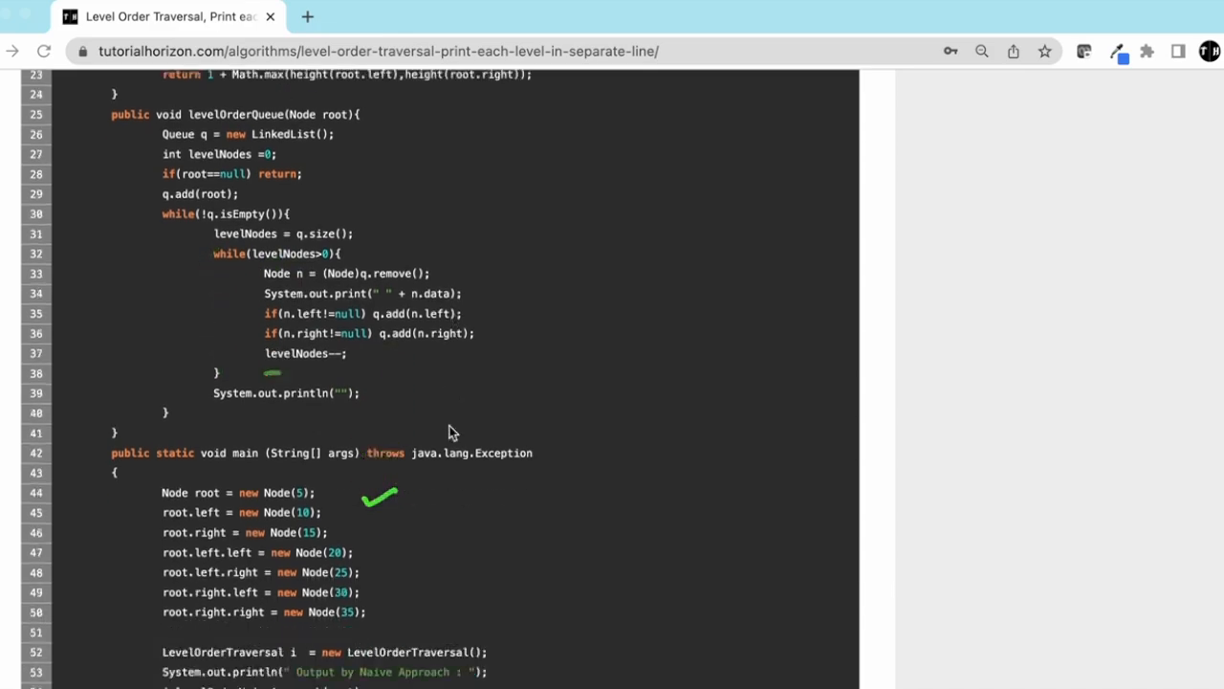
{"action": "scroll", "scroll_direction": "up", "scroll_amount": 3}
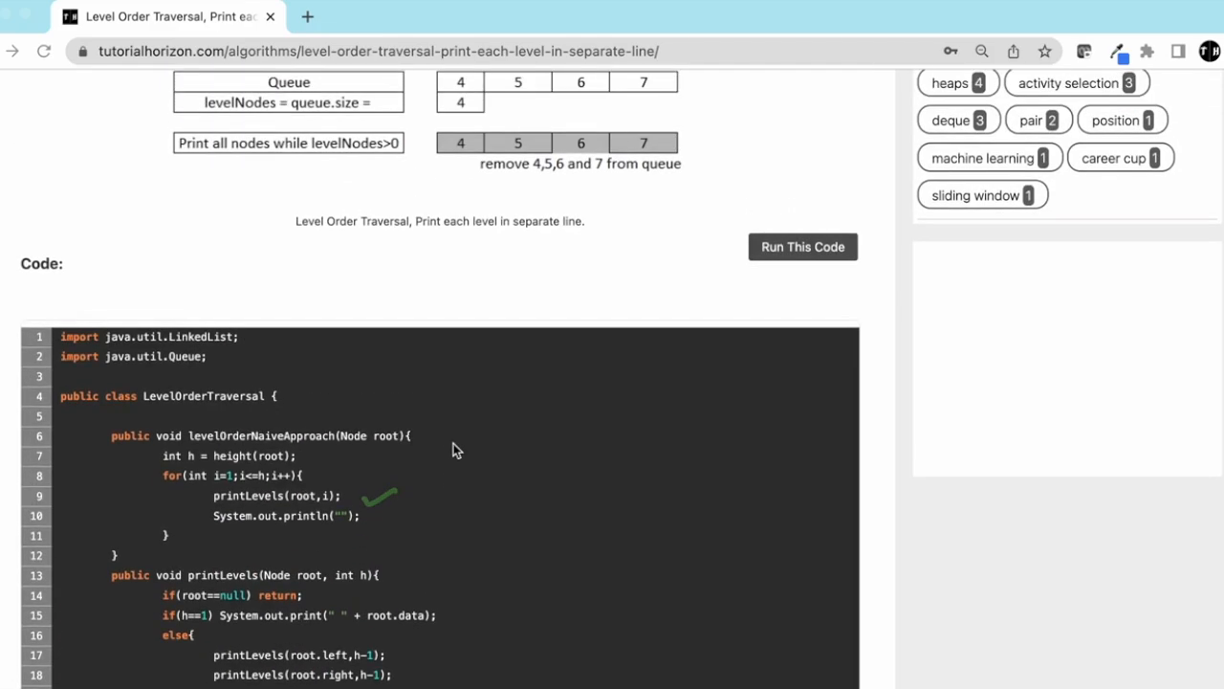
Step: Leave the article via the top navigation's Algorithms link to the full problem list
{"action": "left_click", "coordinate": [803, 247]}
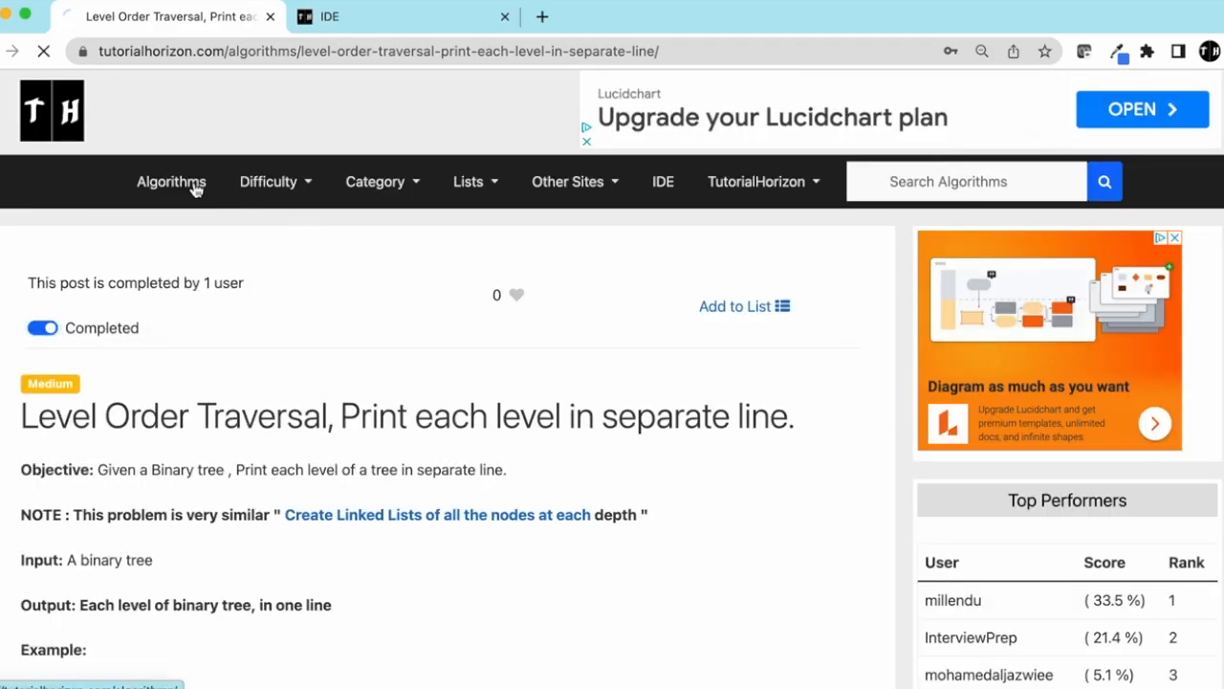
{"action": "left_click", "coordinate": [172, 179]}
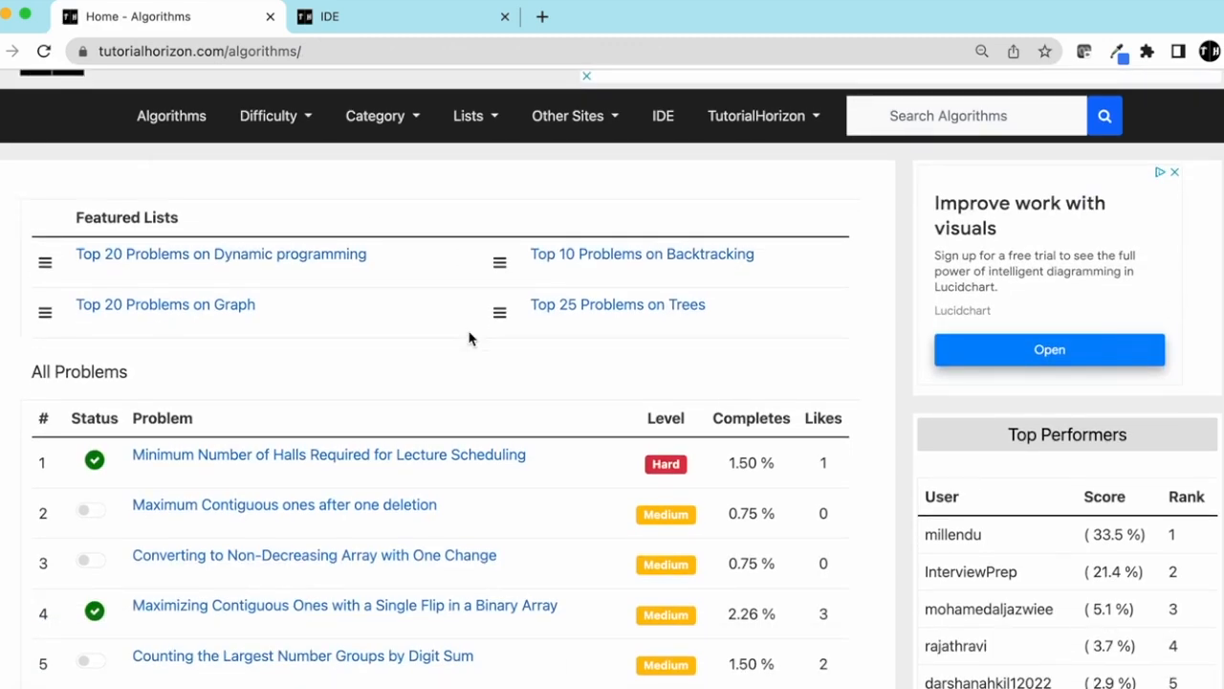